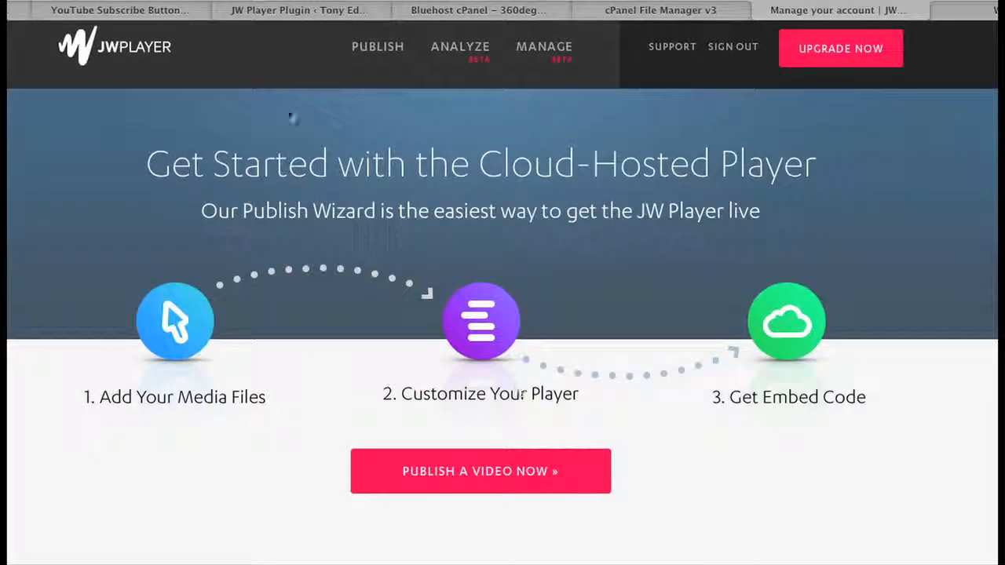
mouse_move(267, 125)
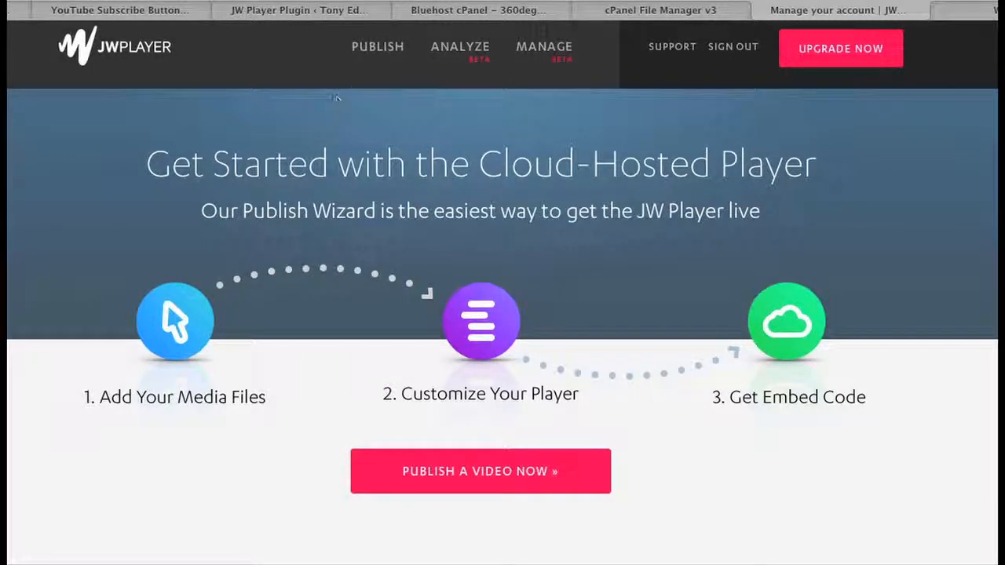
- Switch to the WordPress admin tab and go to Plugins > Add New
scroll(down, 3)
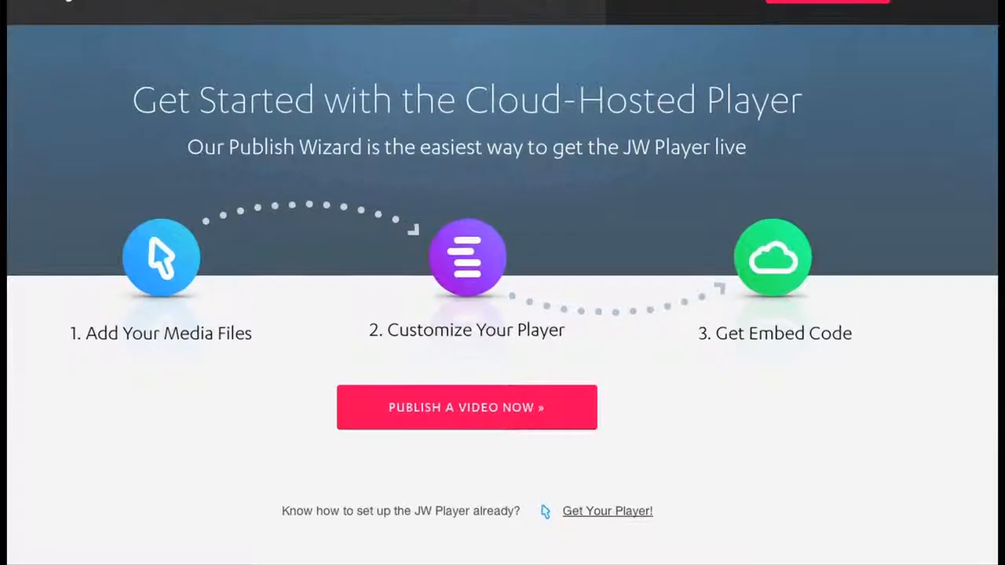
scroll(up, 3)
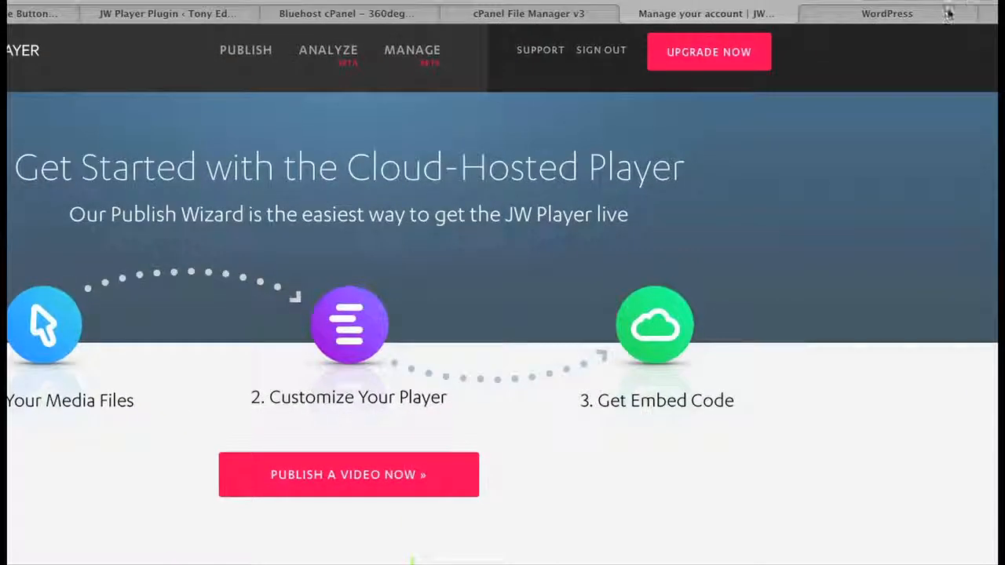
click(886, 13)
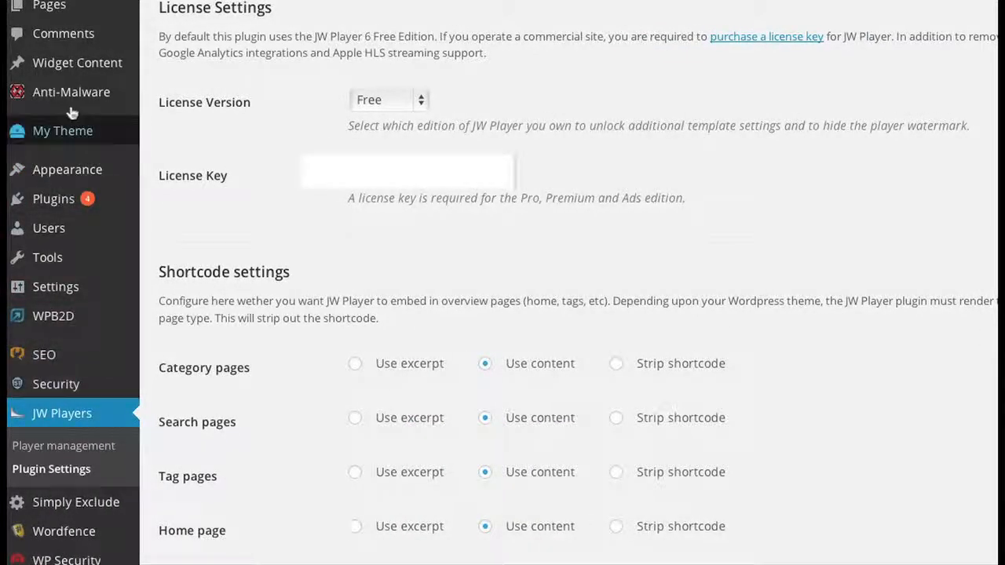
click(54, 198)
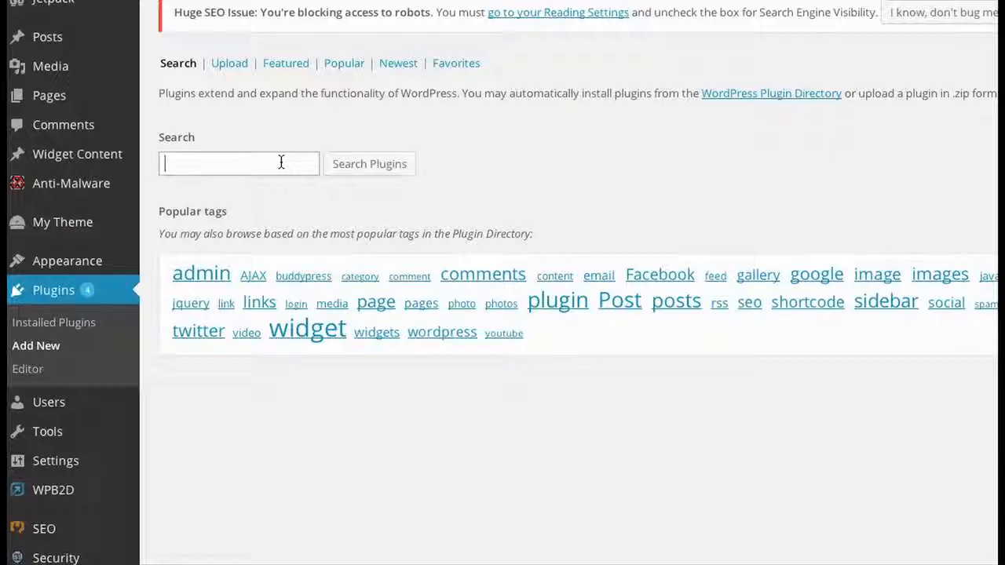
- Search the plugin directory for 'jw player', finding JW Player for Flash & HTML5 Video already installed
text(jw)
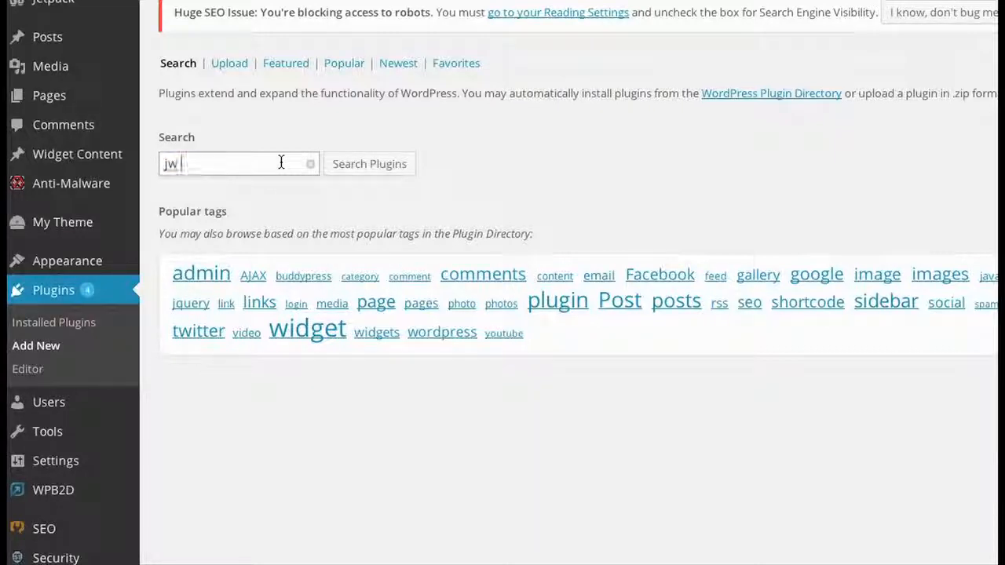
text(player)
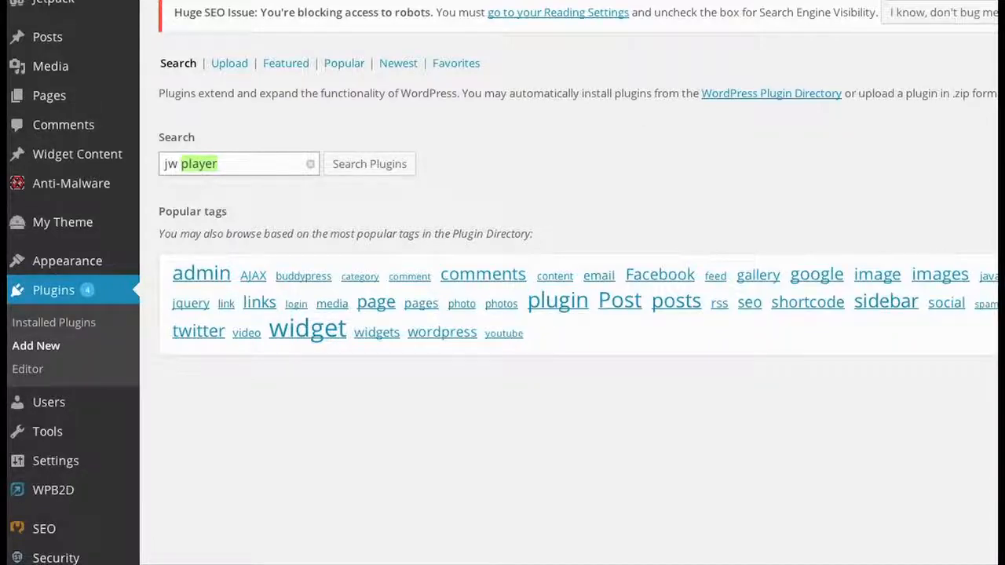
click(369, 163)
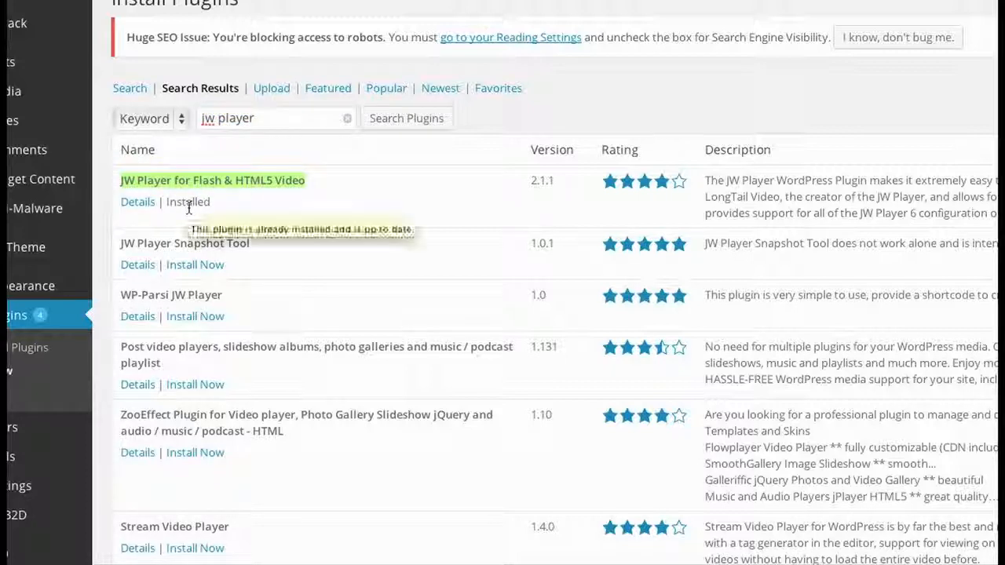
scroll(down, 3)
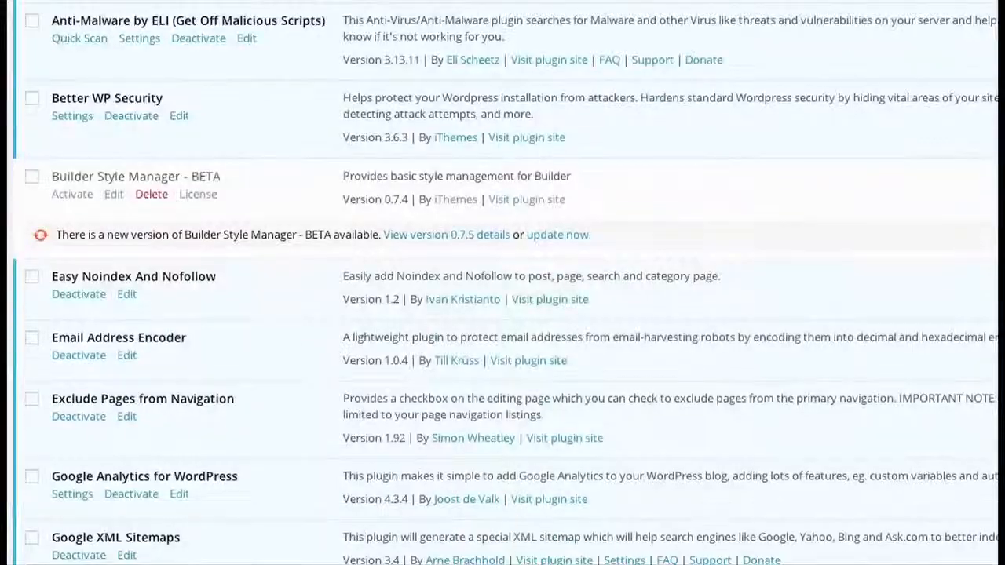
- Scroll through the installed plugins list showing Acunetix, Akismet and other active plugins
scroll(down, 3)
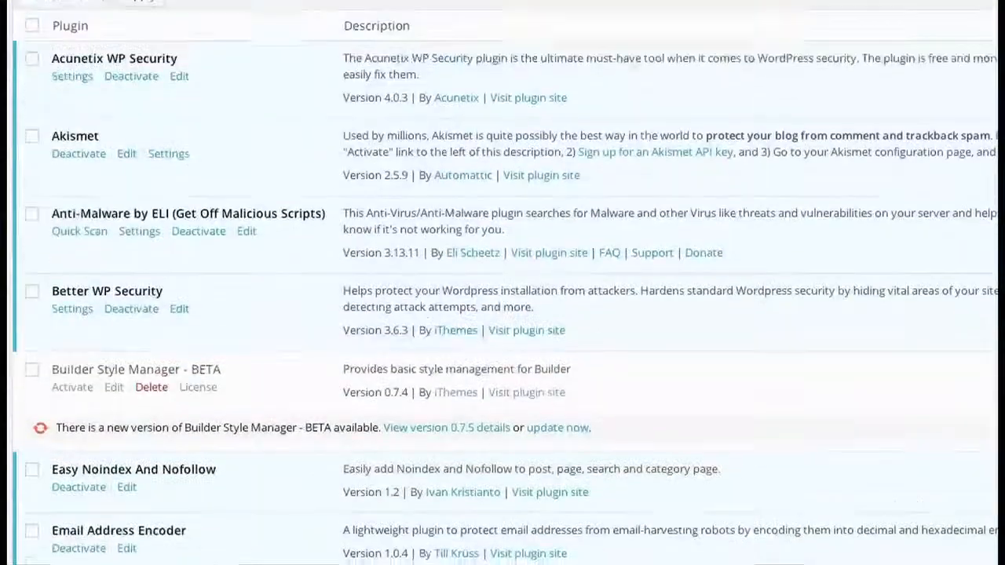
scroll(up, 3)
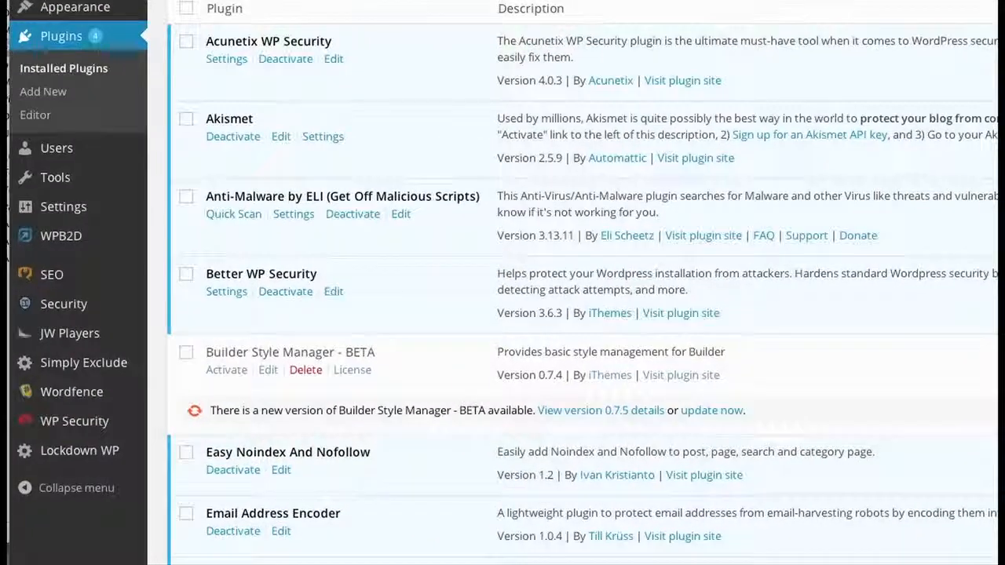
mouse_move(69, 333)
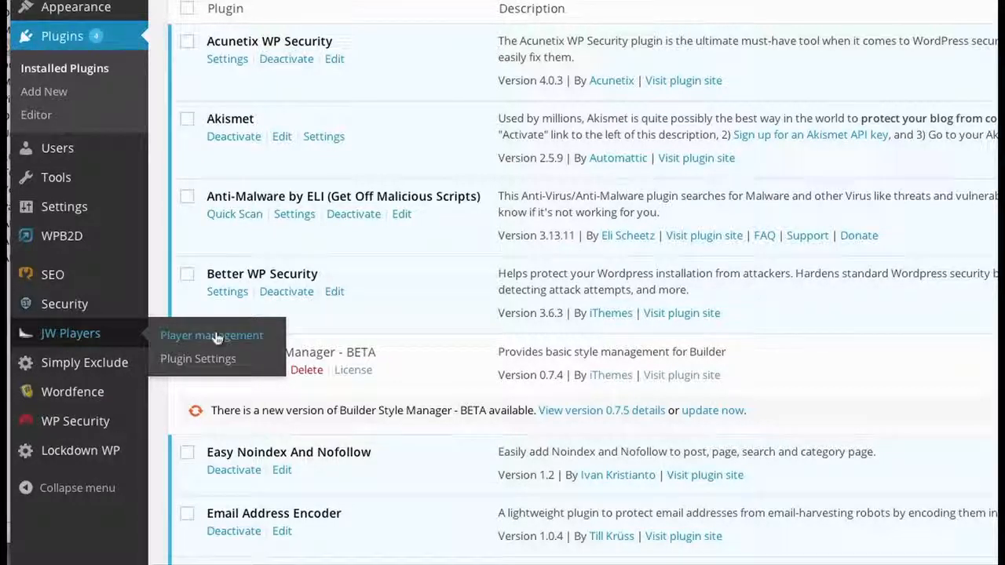
mouse_move(198, 365)
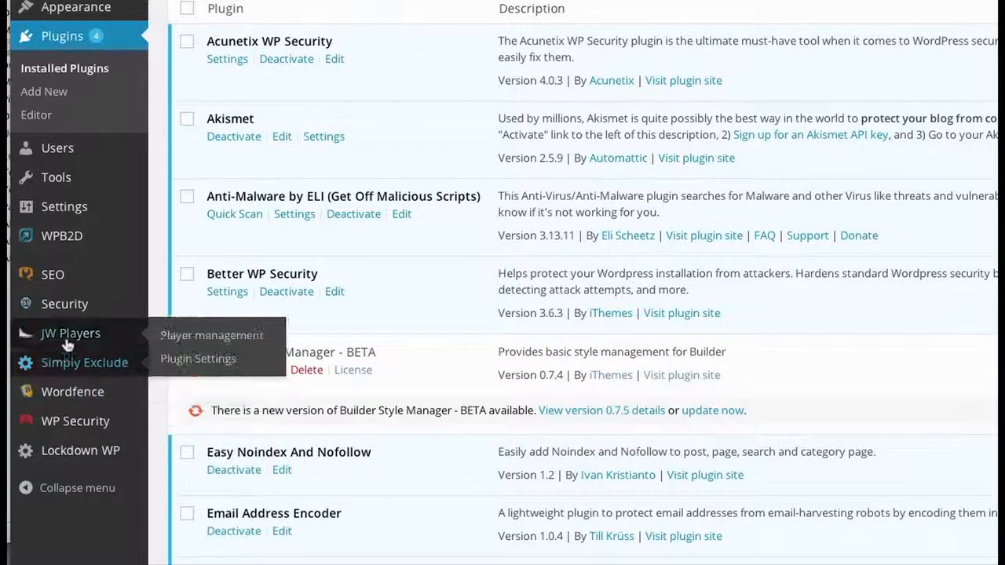
- Go to JW Players > Plugin Settings and view the Free and Pro license version options
click(198, 358)
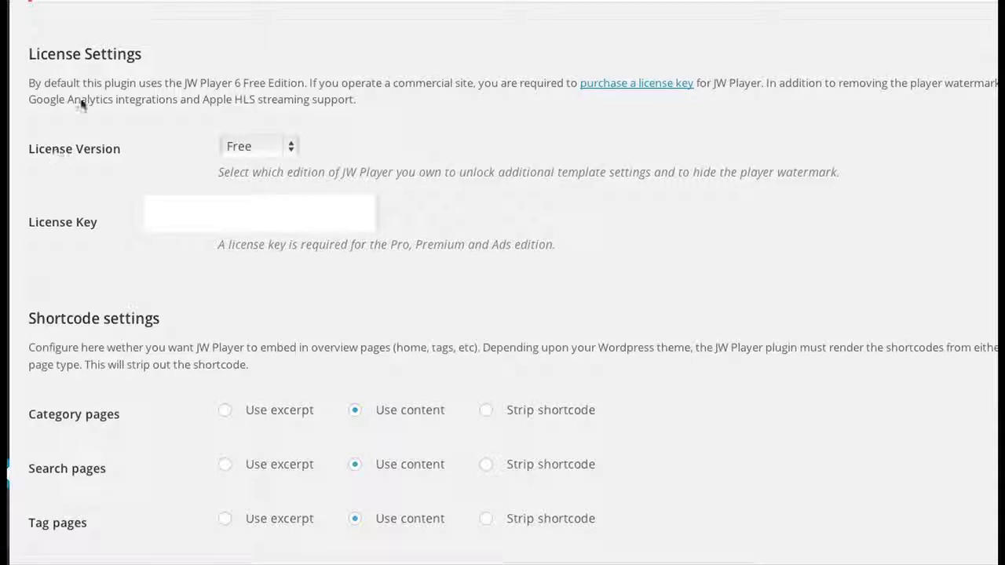
click(259, 146)
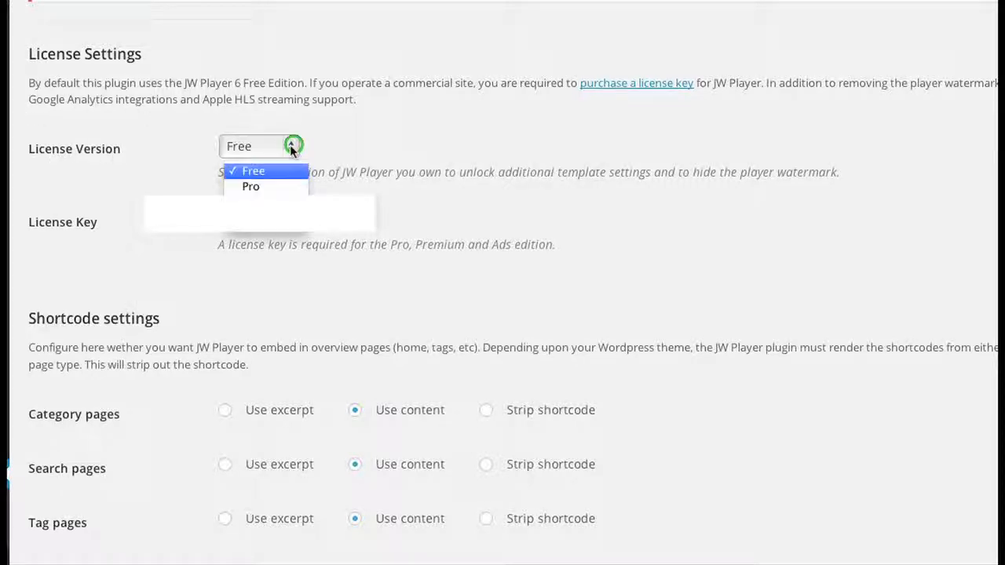
mouse_move(266, 187)
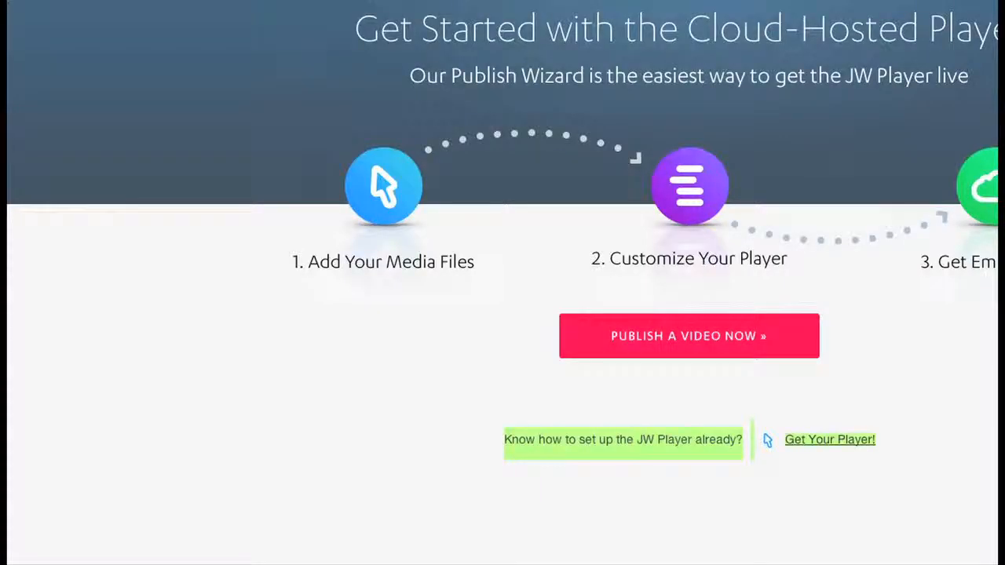
- Follow the Get Your Player! link to the JW Player Account Settings with the Pro edition
scroll(up, 3)
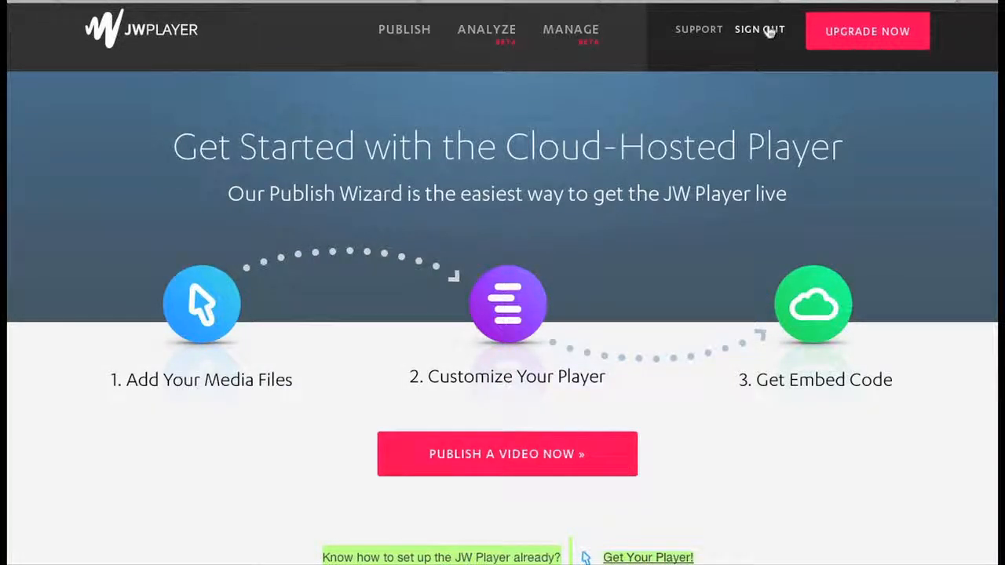
mouse_move(757, 35)
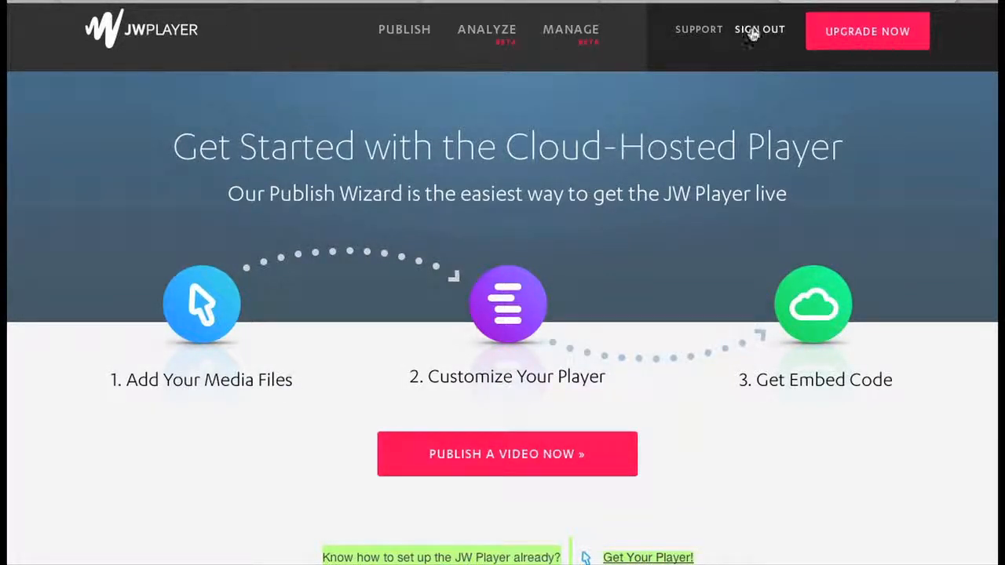
scroll(down, 3)
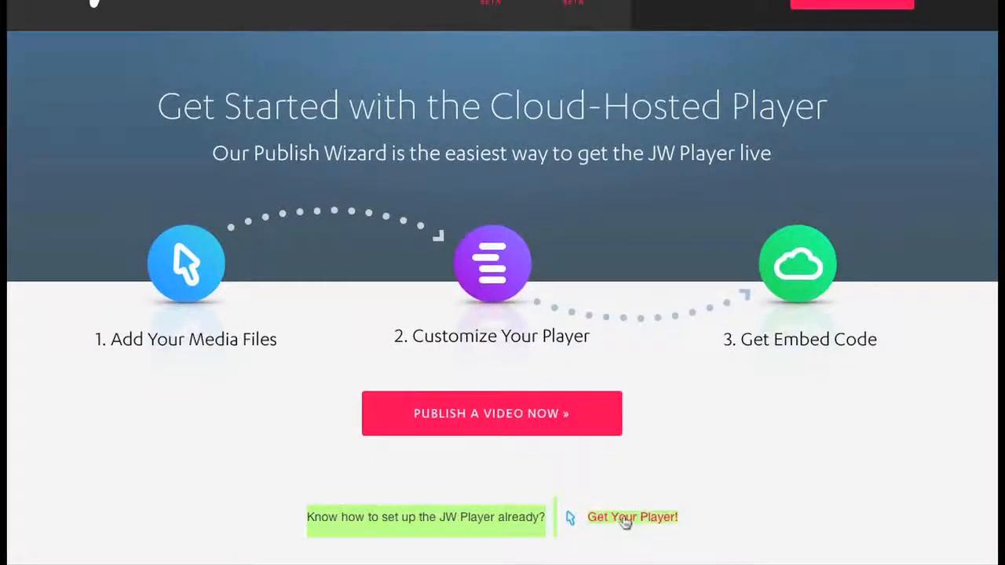
click(631, 517)
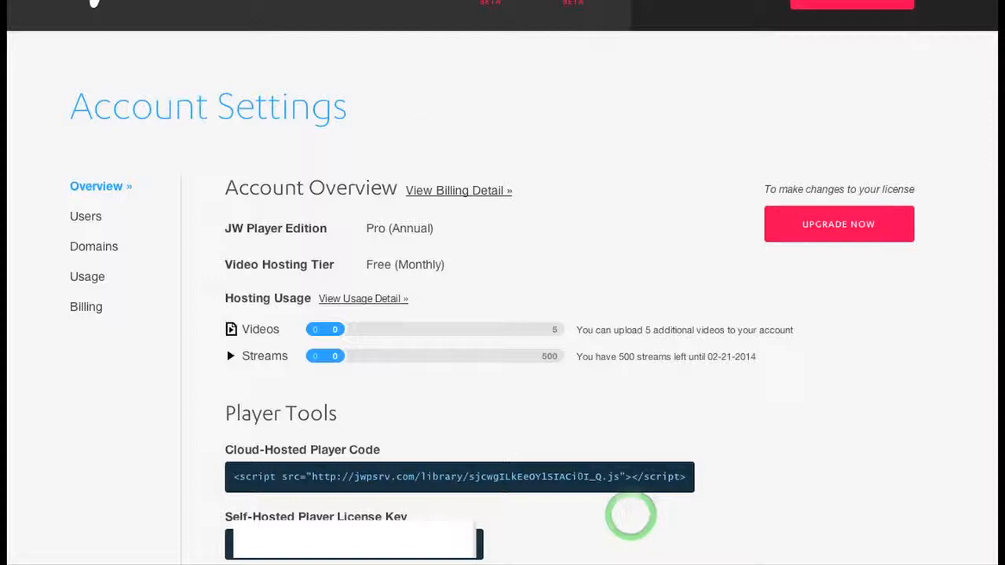
- Scroll to the Self-Hosted Player License Key on the JW Player account page
scroll(down, 3)
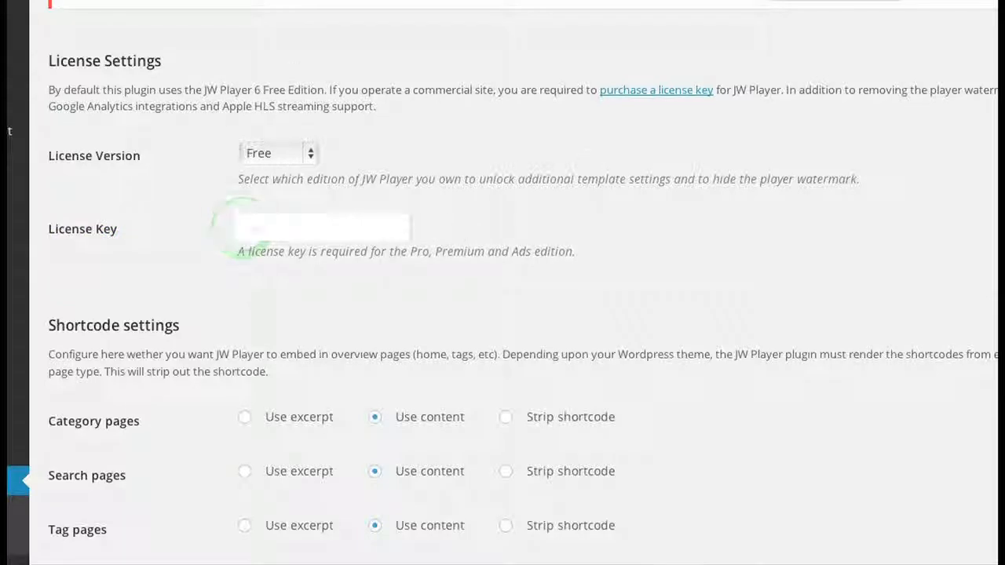
- Save the JW Player plugin settings with Save Changes
scroll(down, 3)
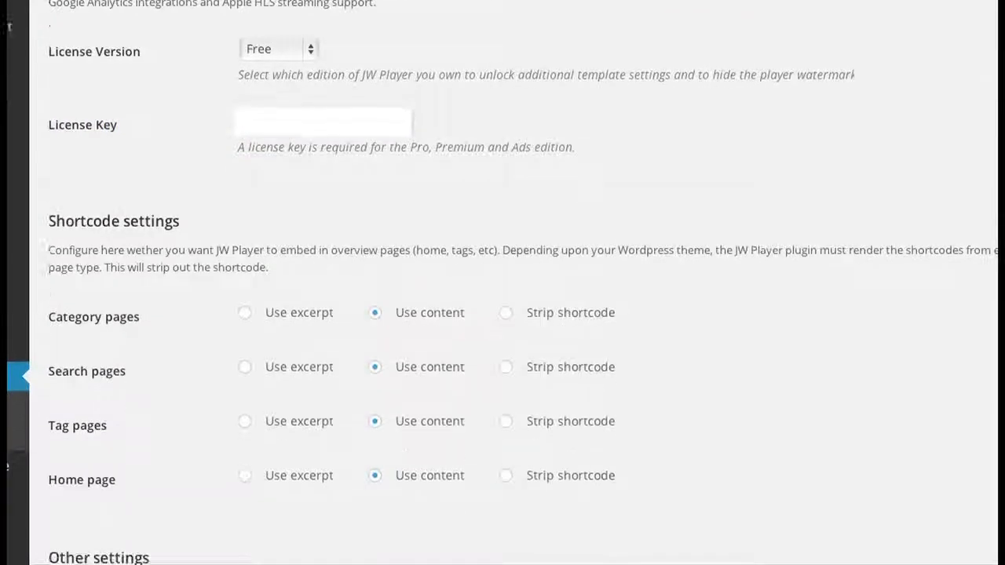
scroll(down, 3)
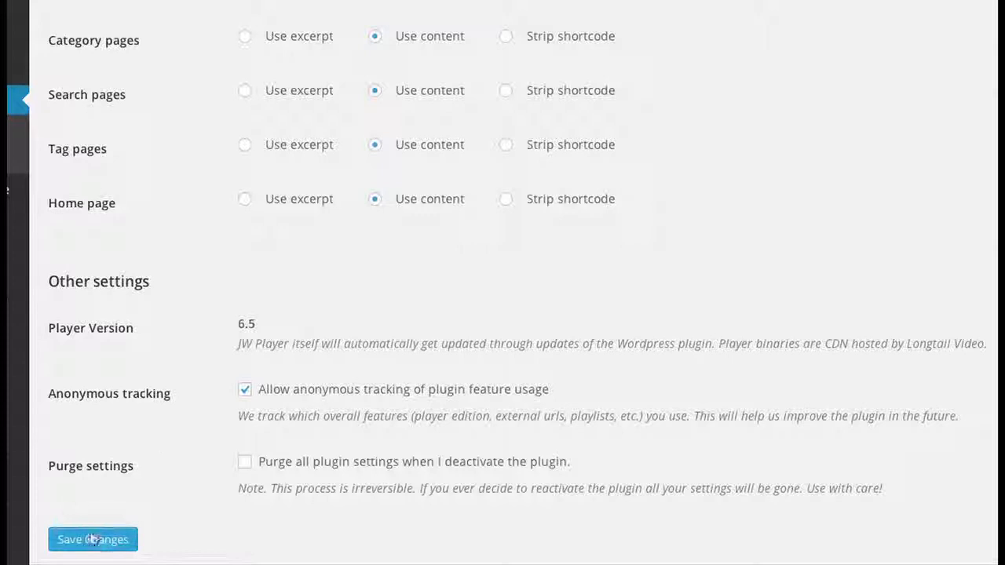
click(92, 541)
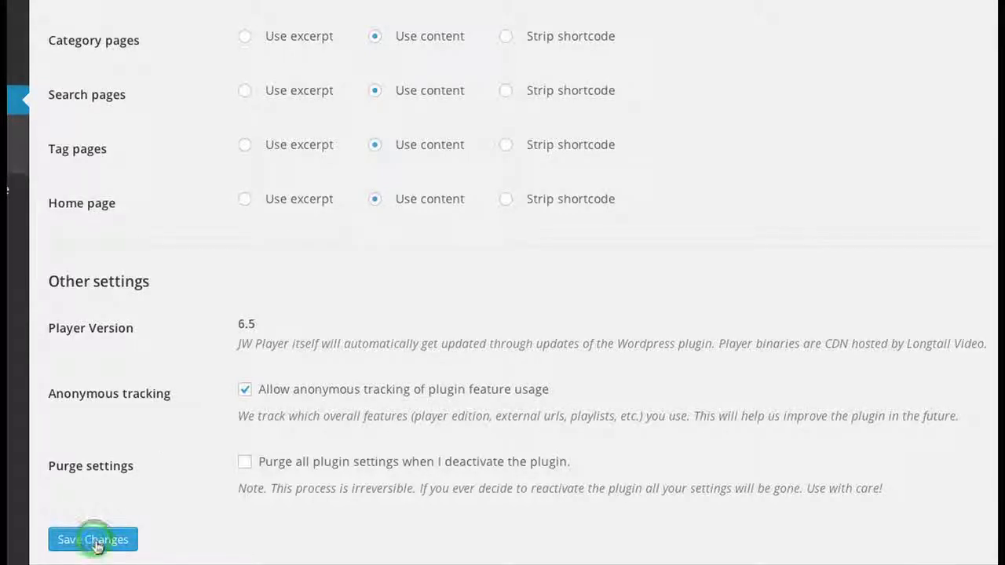
click(93, 541)
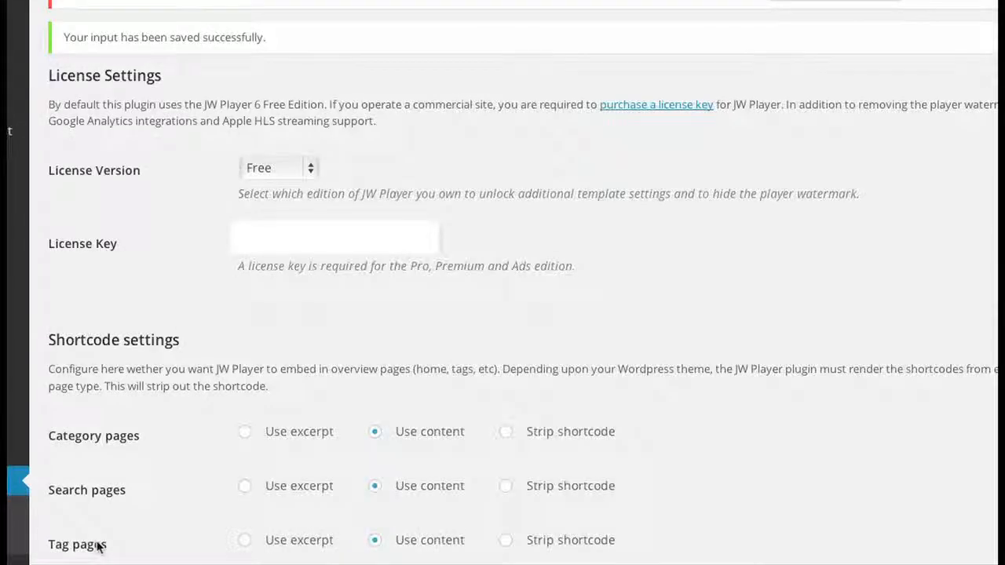
- Set the License Version from Free to Pro with the license key entered
click(278, 166)
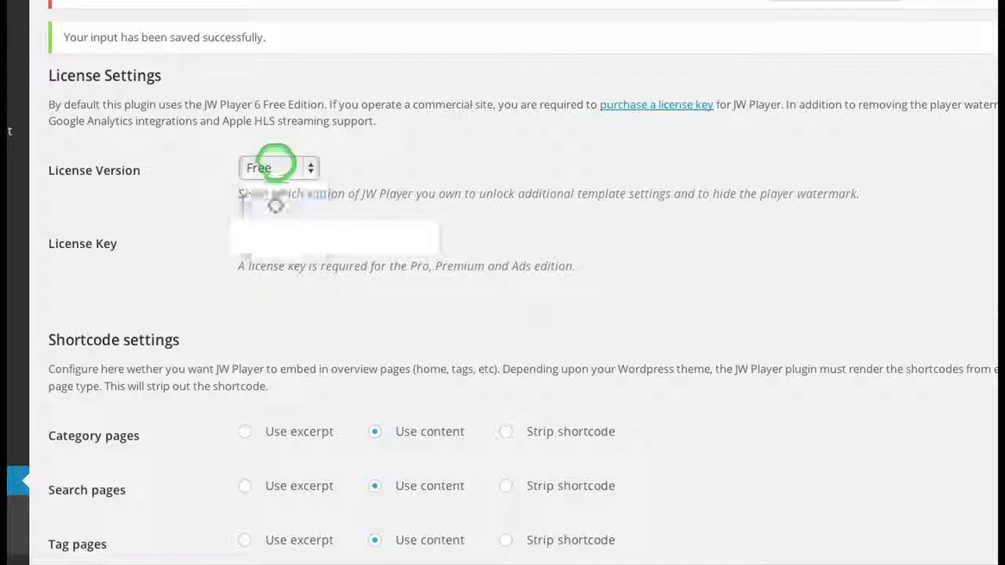
click(278, 168)
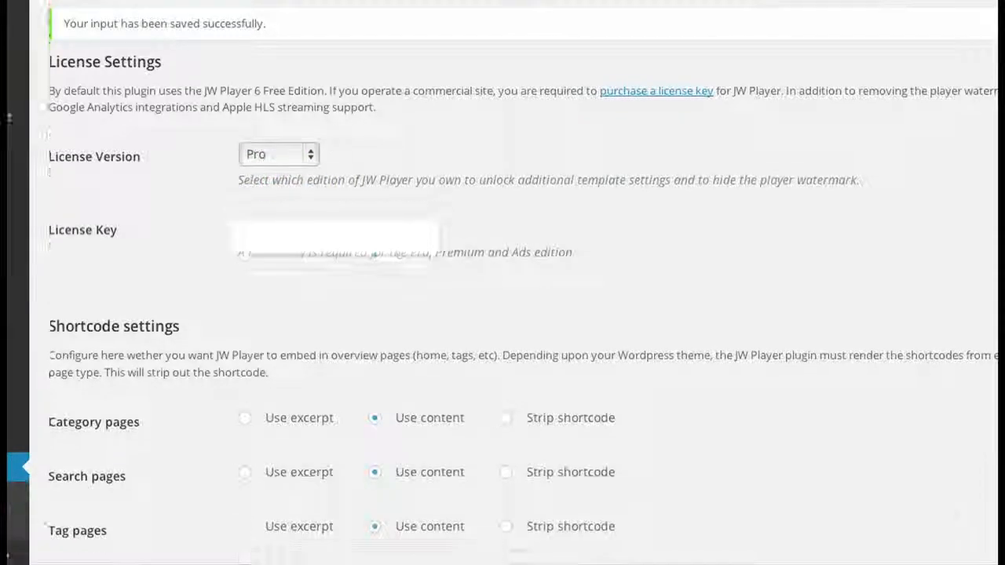
scroll(down, 3)
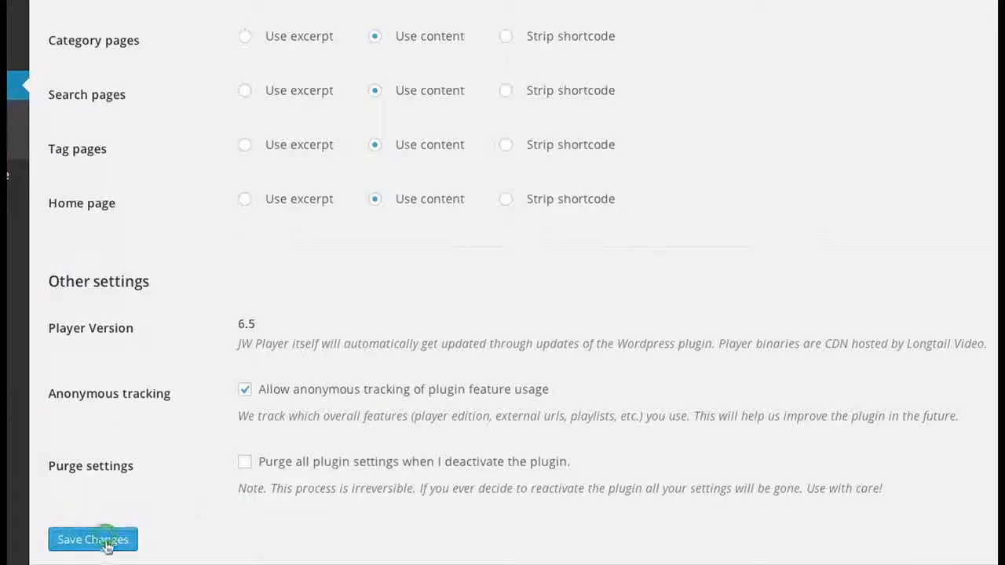